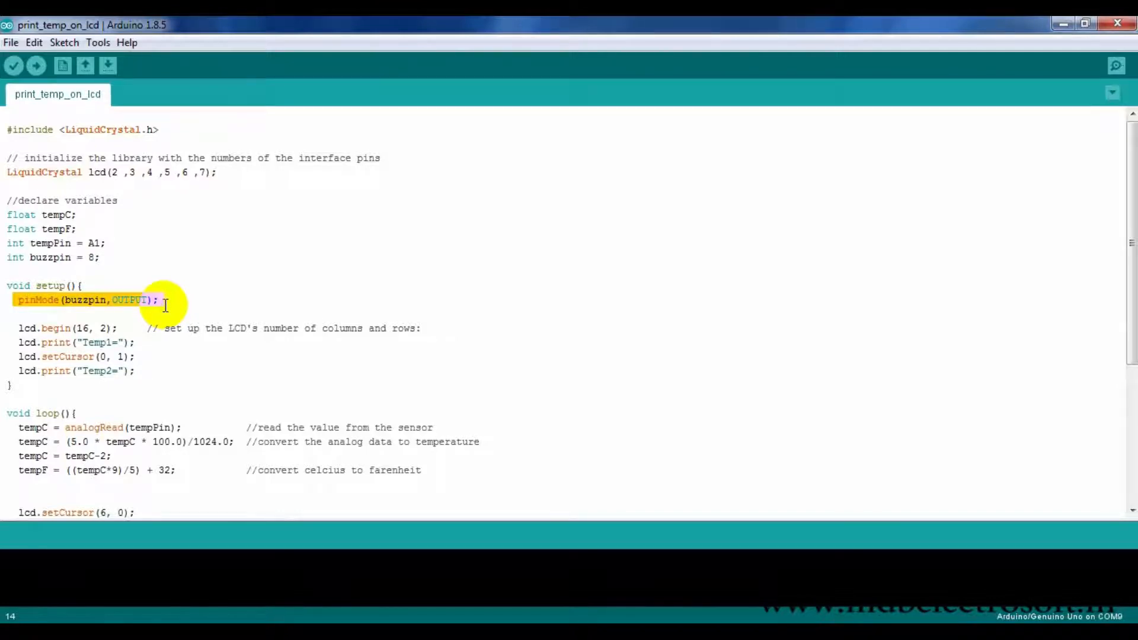
- Move the calibration offset after the Fahrenheit conversion, then compile and save (4034 bytes)
{"action": "left_click", "coordinate": [26, 328]}
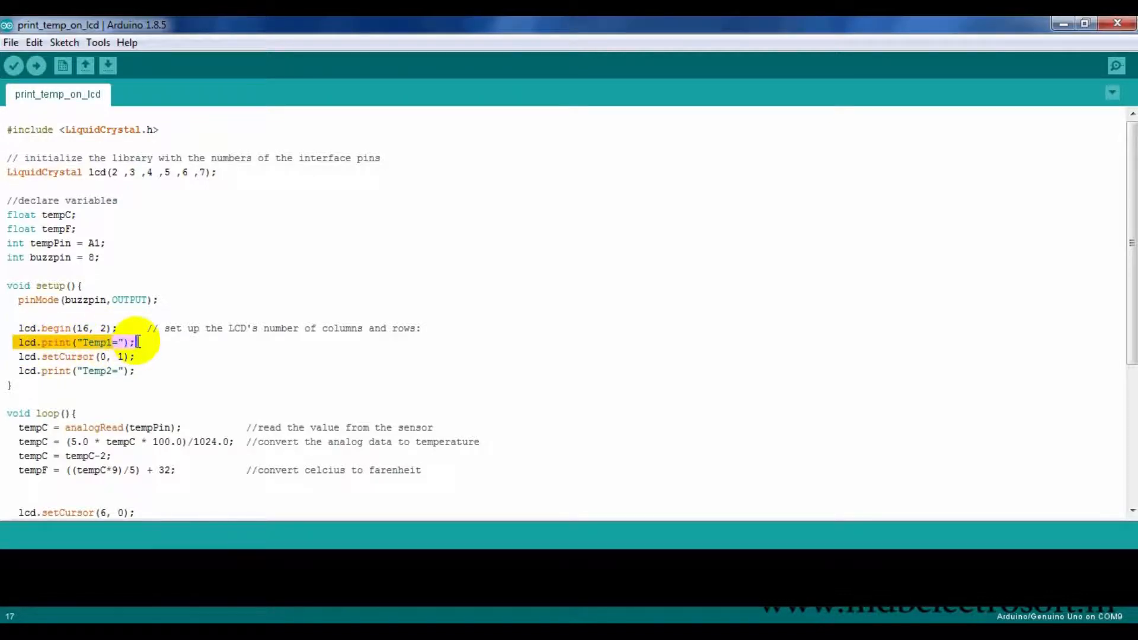
{"action": "left_click", "coordinate": [51, 356]}
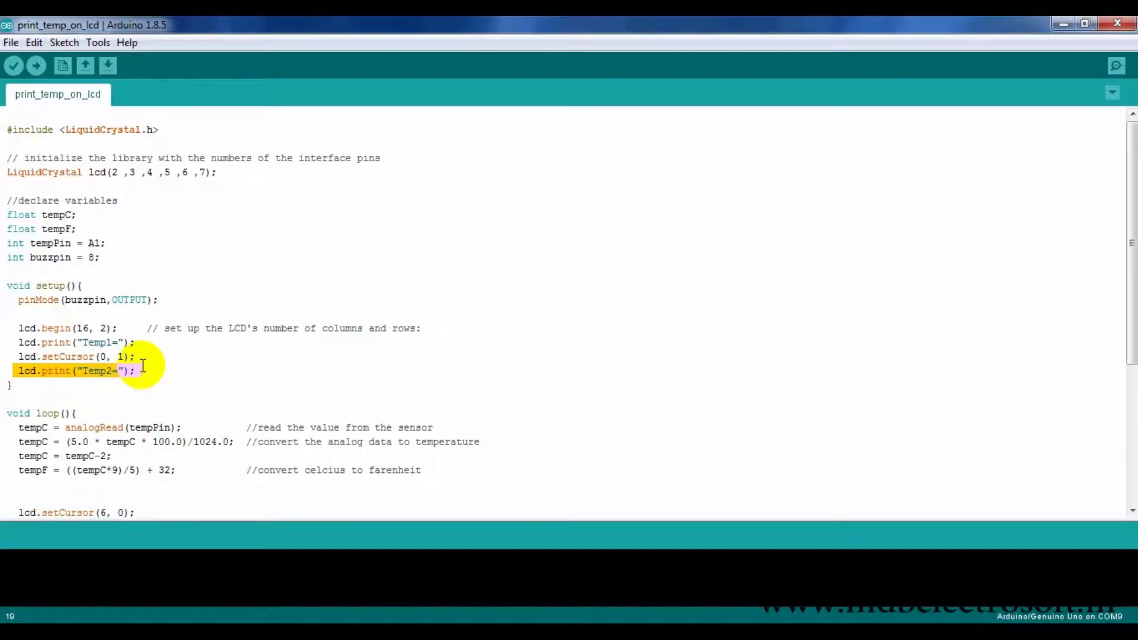
{"action": "scroll", "scroll_direction": "down", "scroll_amount": 3}
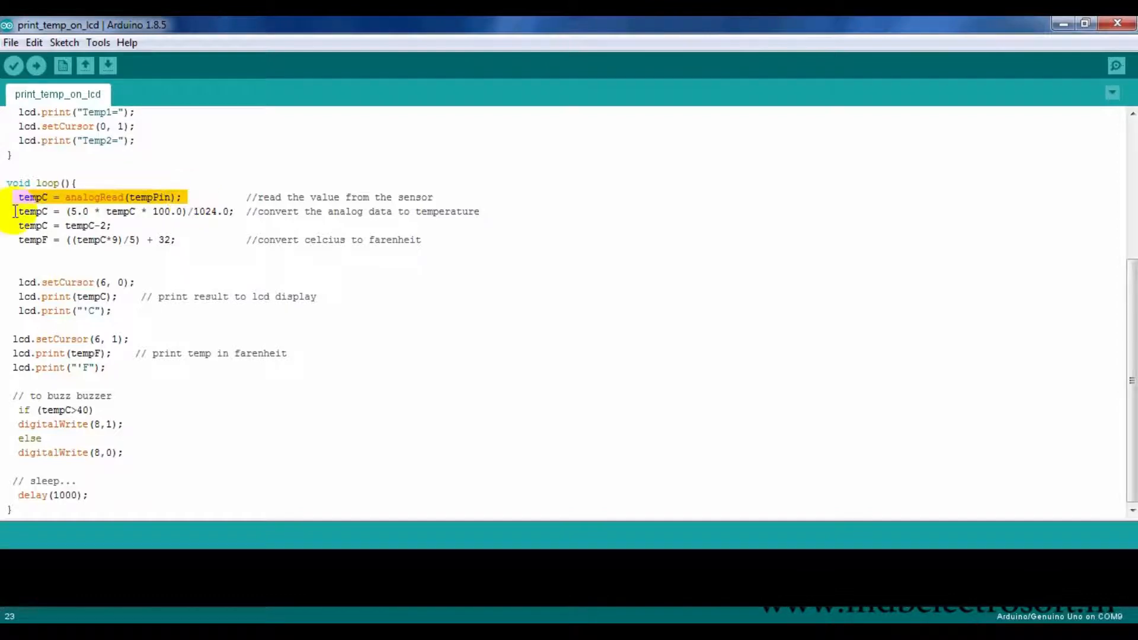
{"action": "left_click_drag", "start_coordinate": [16, 196], "coordinate": [130, 225]}
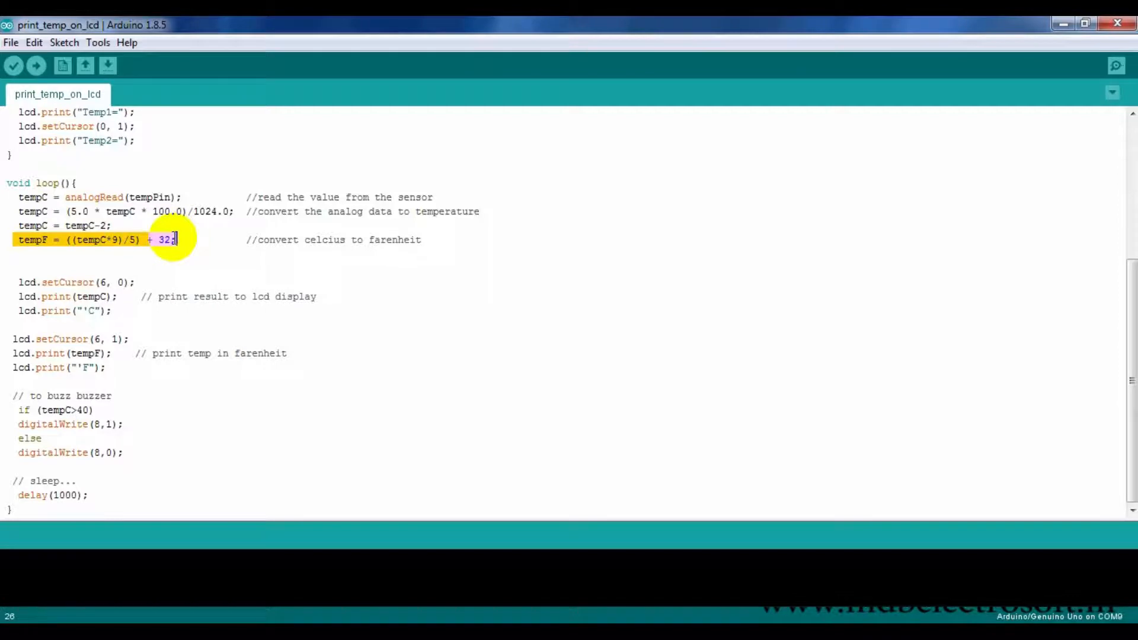
{"action": "left_click", "coordinate": [23, 282]}
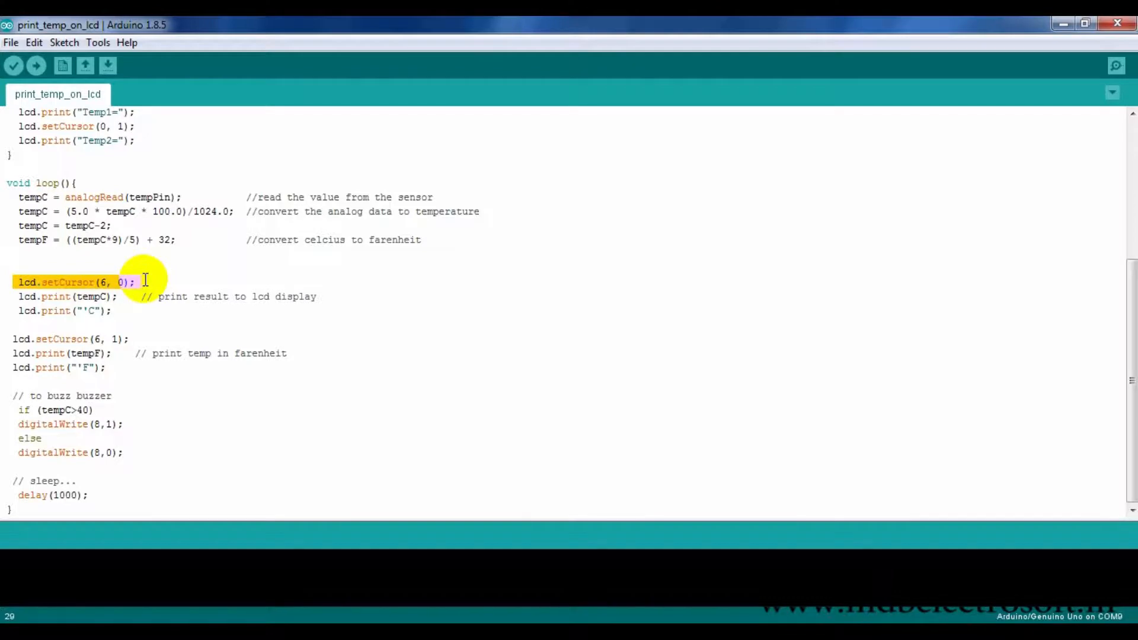
{"action": "left_click", "coordinate": [32, 296]}
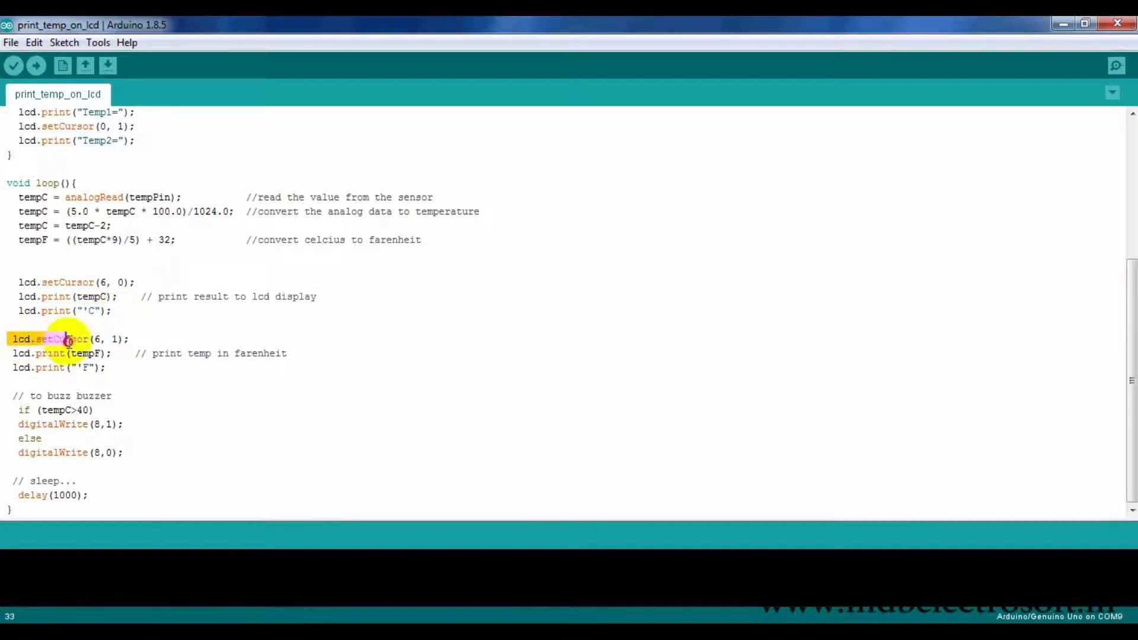
{"action": "left_click", "coordinate": [127, 339]}
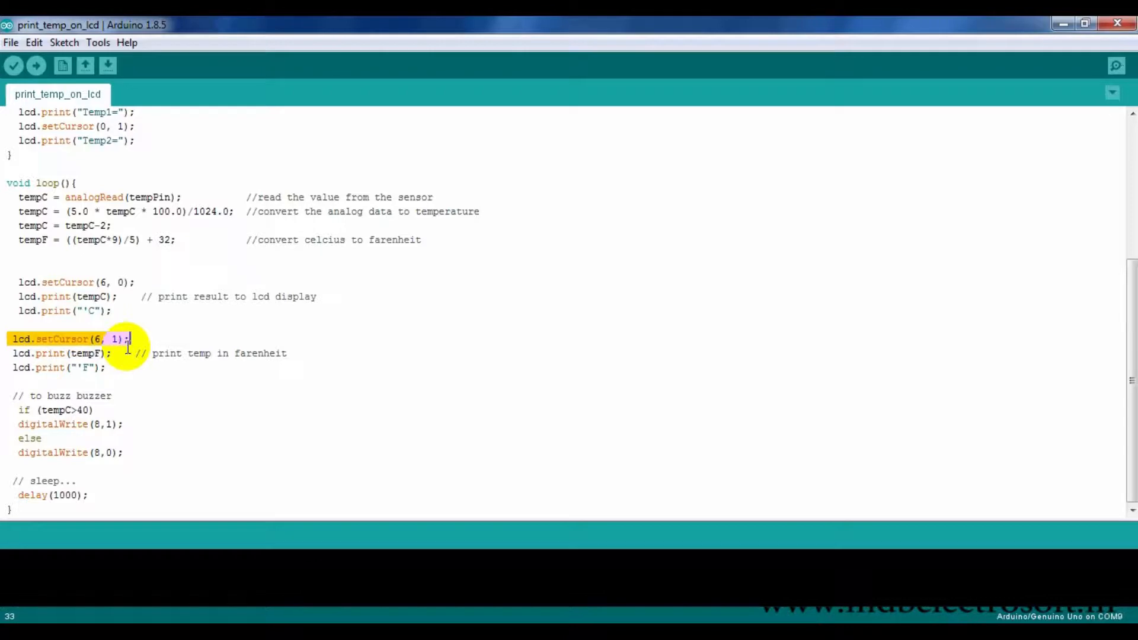
{"action": "left_click", "coordinate": [109, 353]}
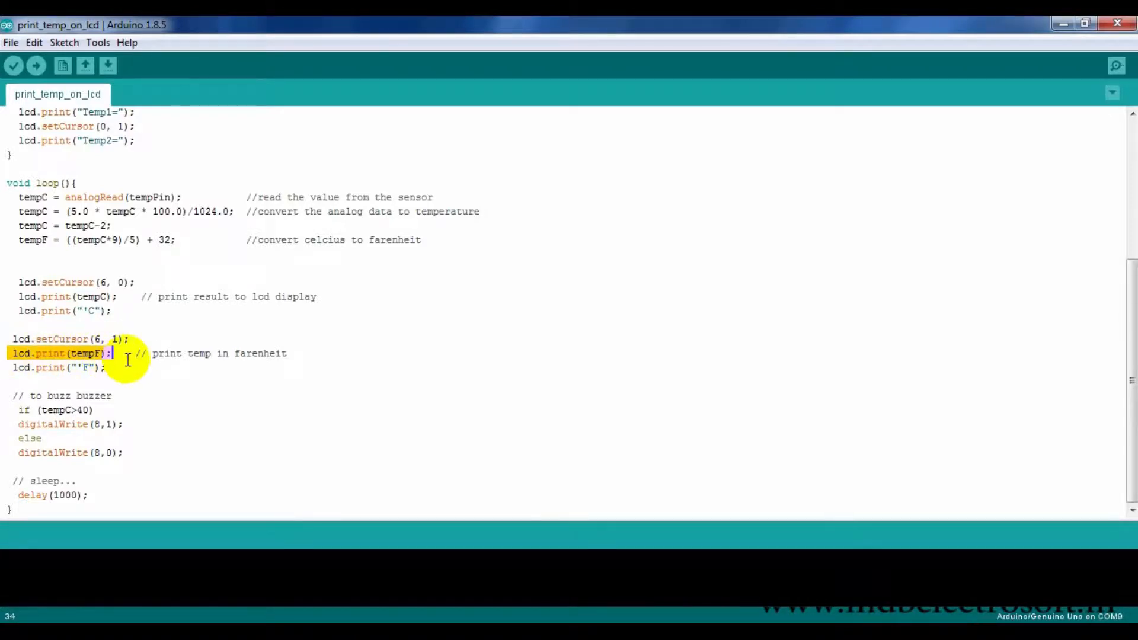
{"action": "left_click", "coordinate": [13, 367]}
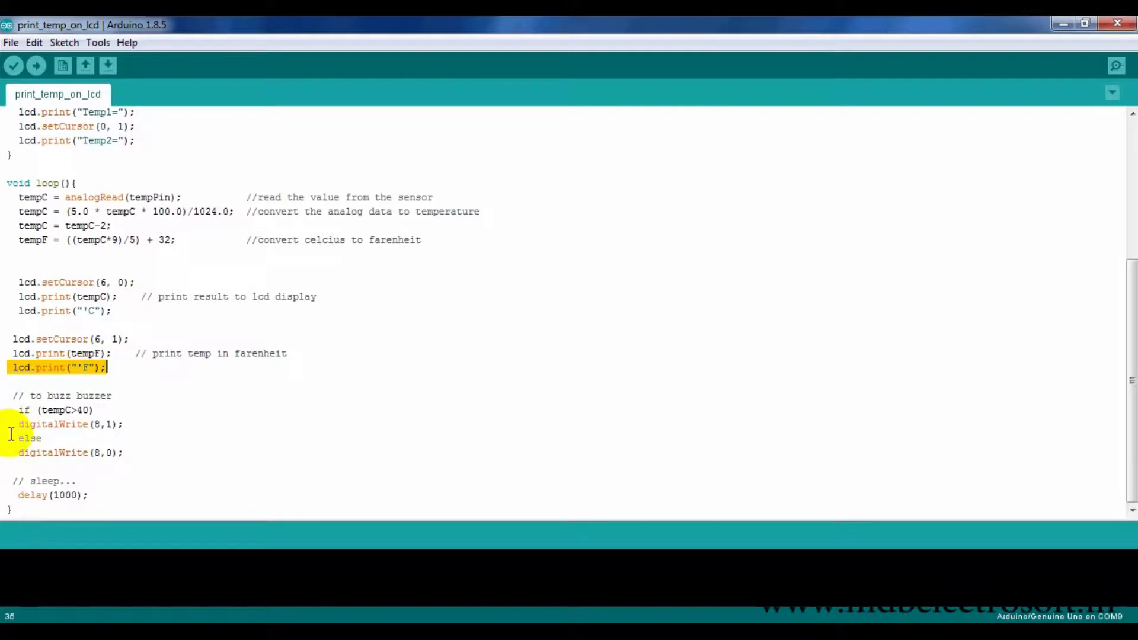
{"action": "mouse_move", "coordinate": [14, 410]}
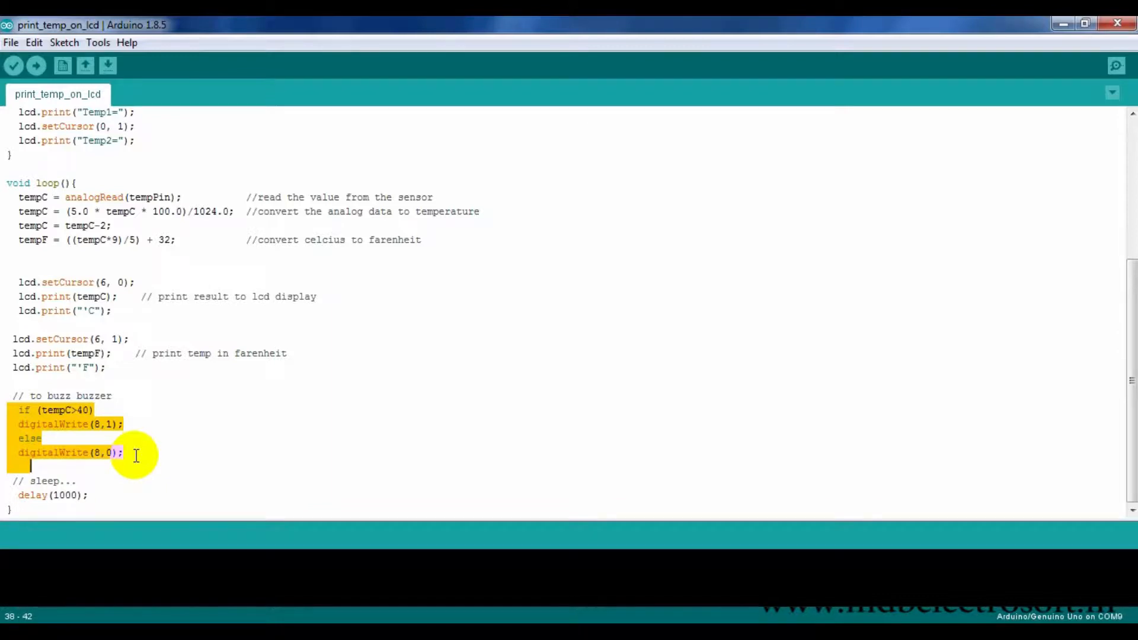
{"action": "left_click", "coordinate": [65, 495]}
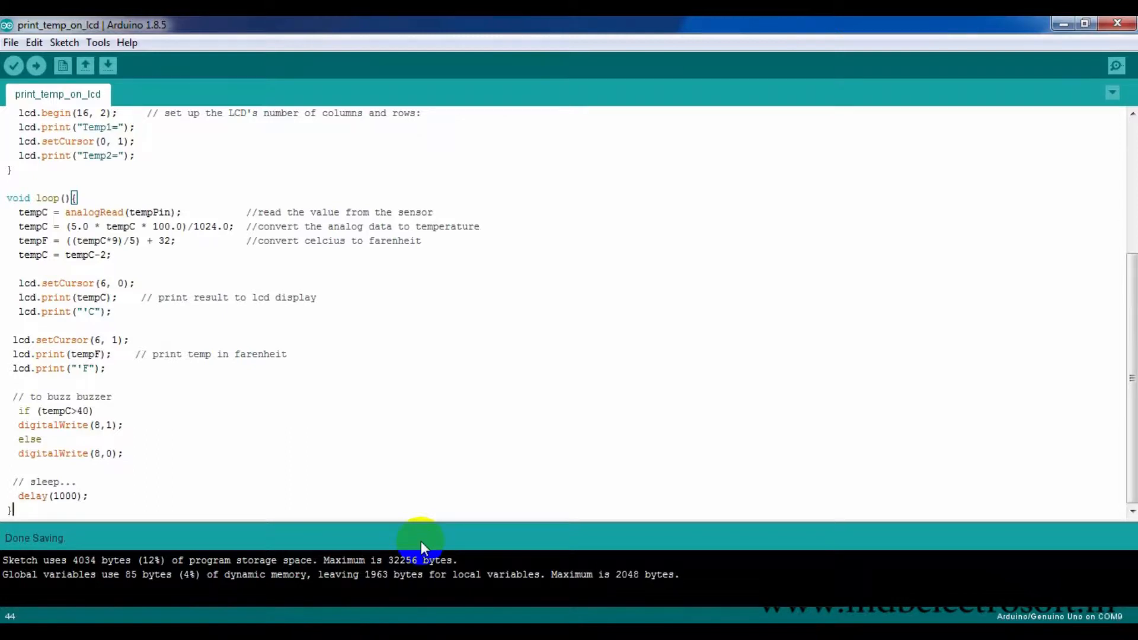
{"action": "mouse_move", "coordinate": [492, 168]}
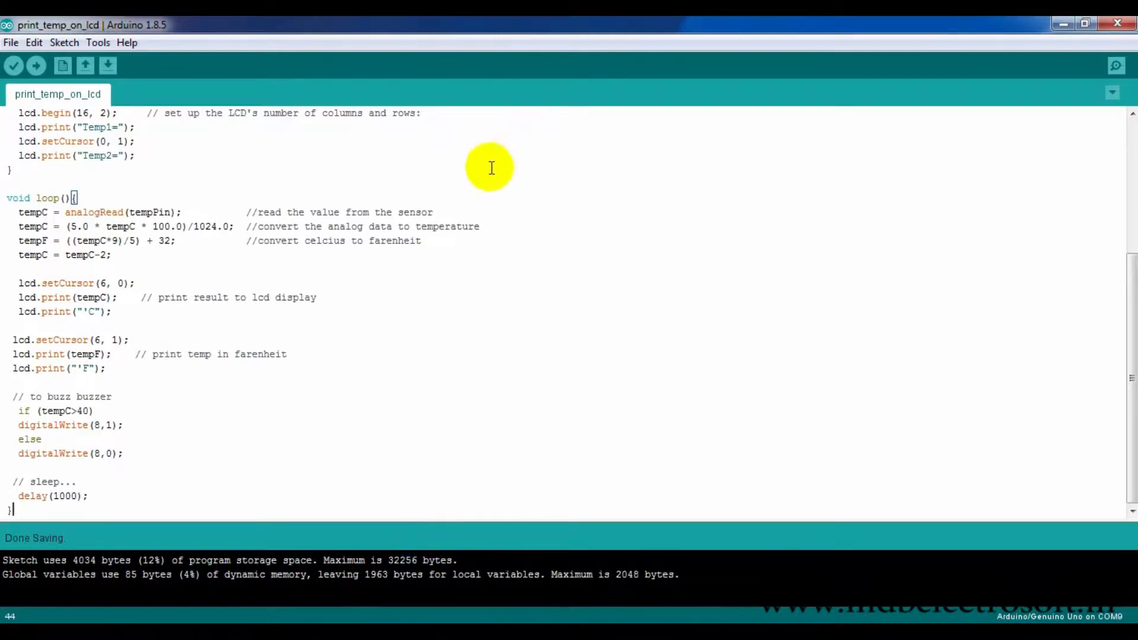
- Confirm Arduino/Genuino Uno as the target board and COM9 as the upload port
{"action": "left_click", "coordinate": [98, 42]}
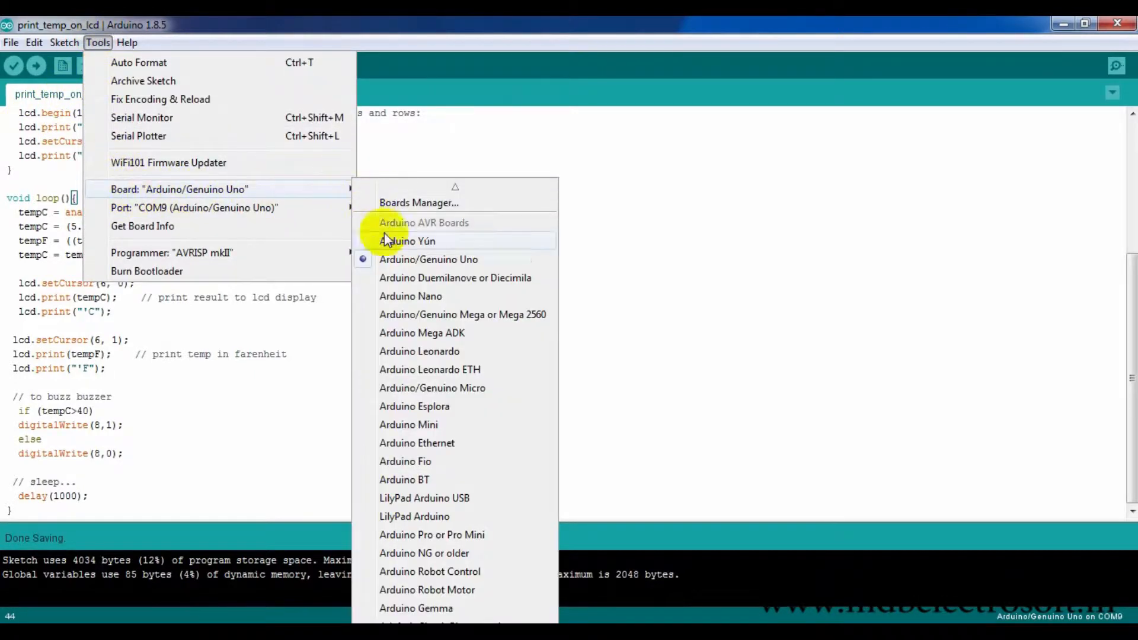
{"action": "mouse_move", "coordinate": [428, 259]}
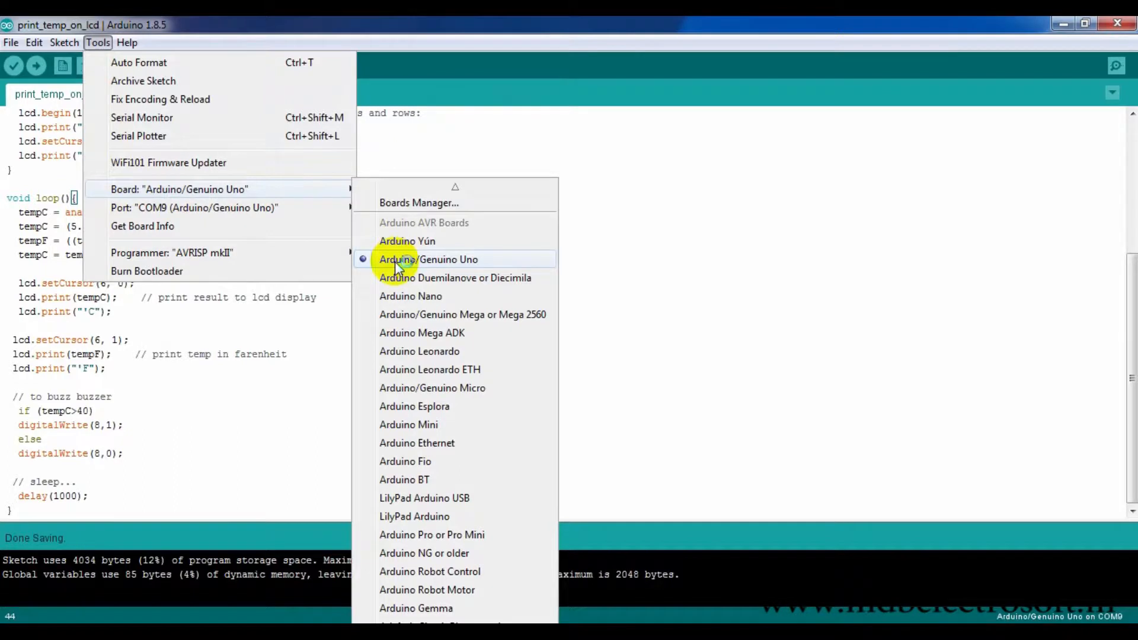
{"action": "left_click", "coordinate": [429, 260]}
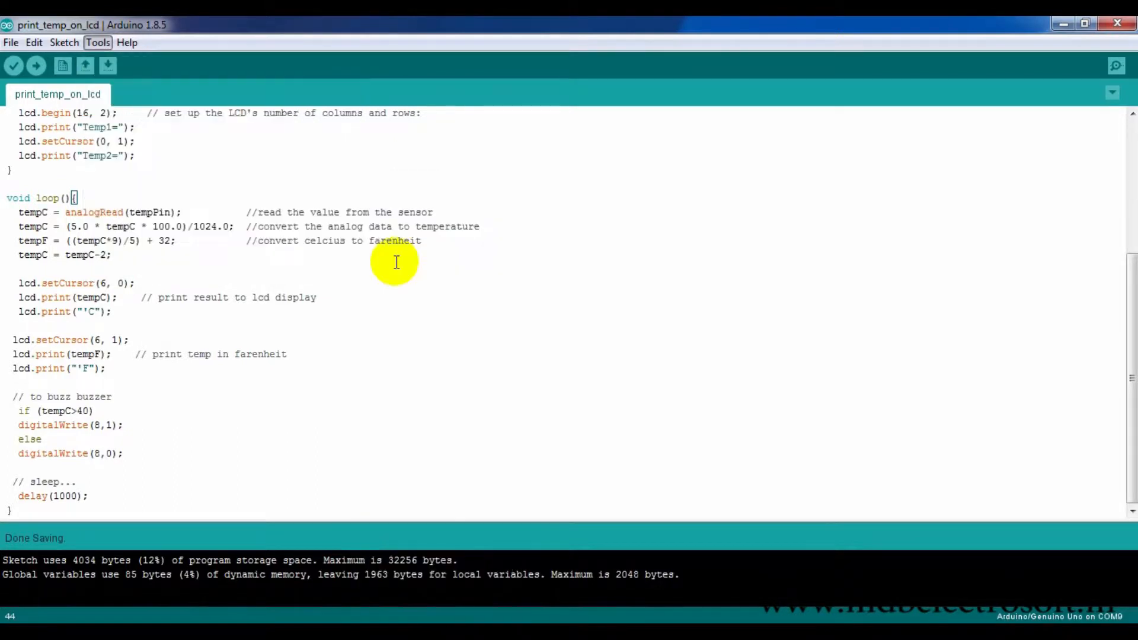
{"action": "left_click", "coordinate": [98, 42]}
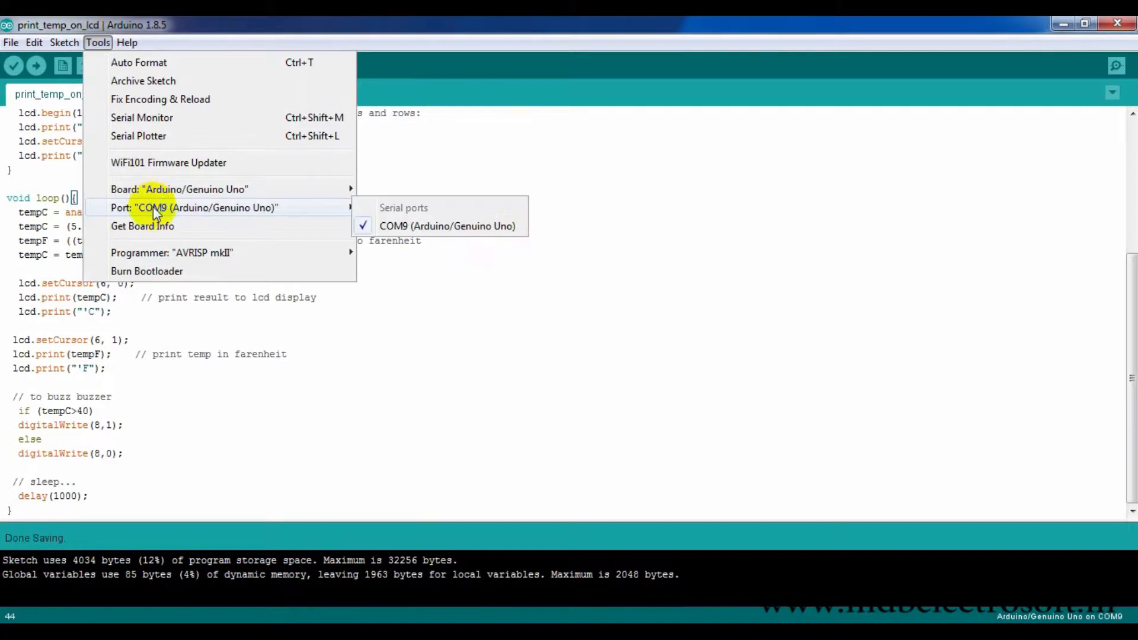
{"action": "mouse_move", "coordinate": [326, 211]}
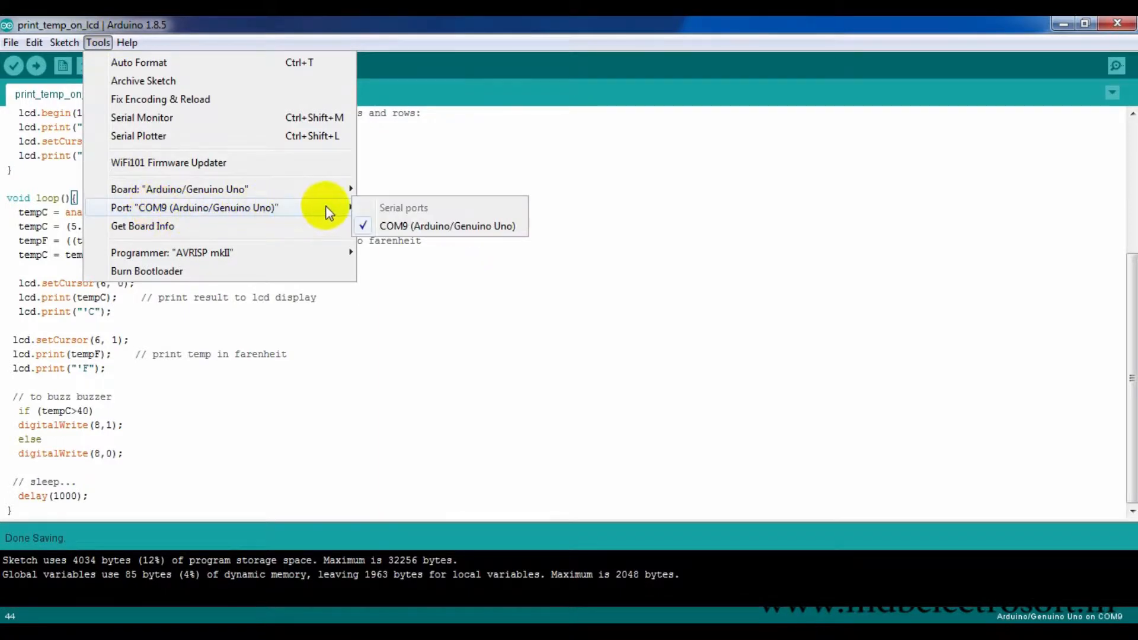
{"action": "mouse_move", "coordinate": [374, 235]}
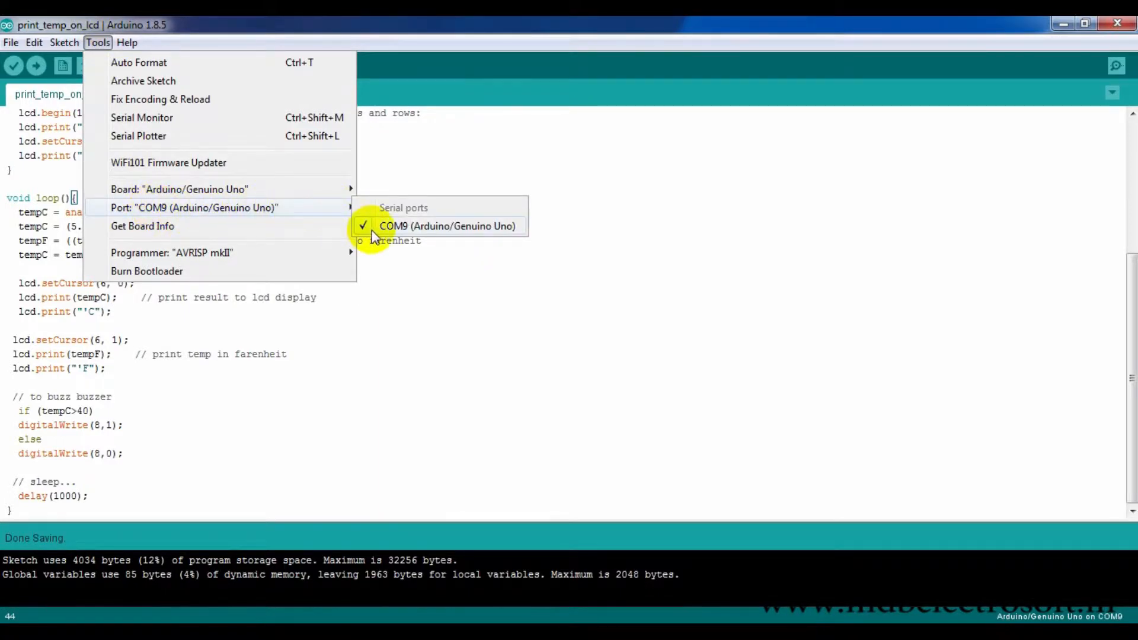
{"action": "left_click", "coordinate": [447, 226]}
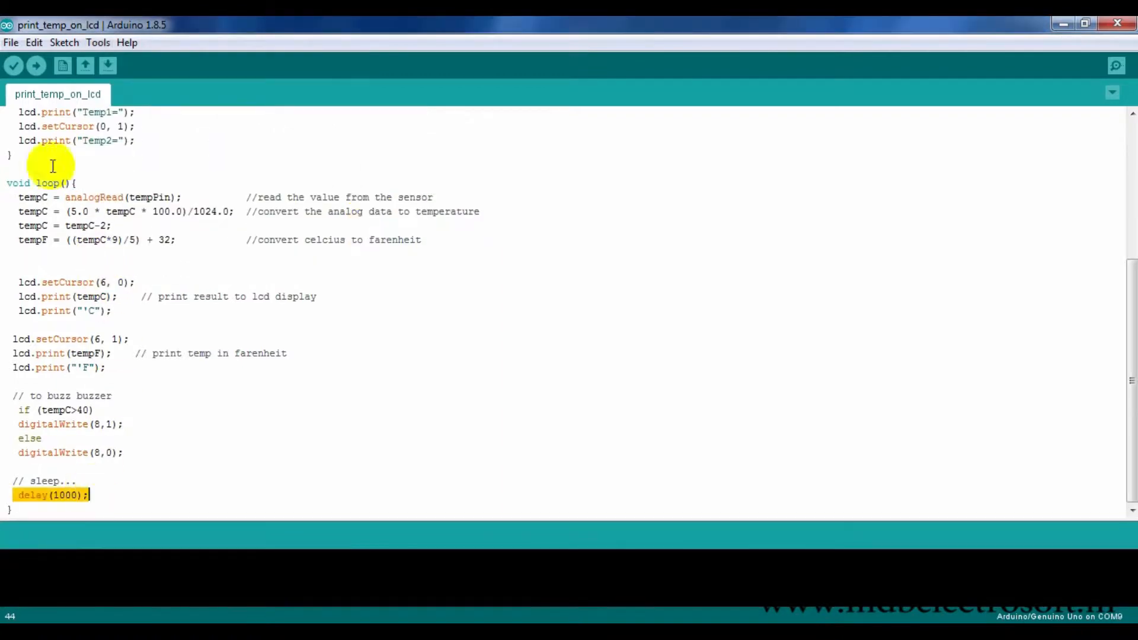